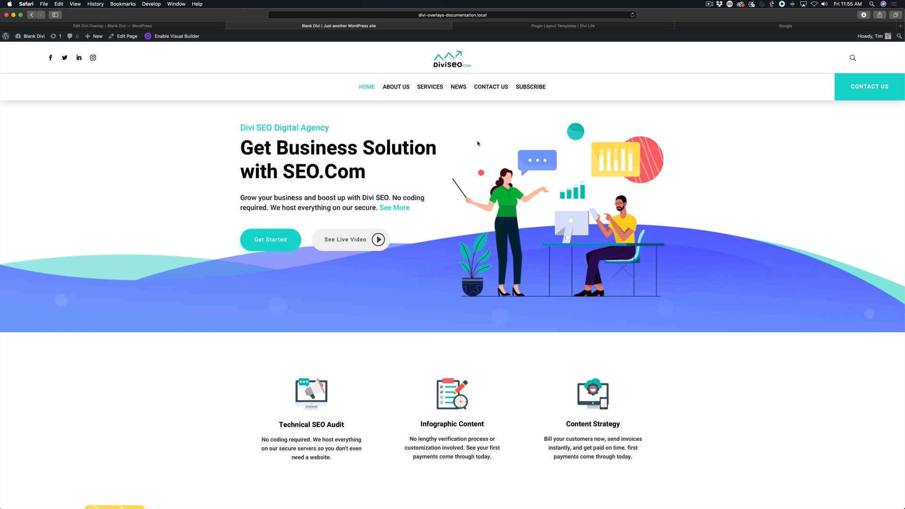
mouse_move(515, 135)
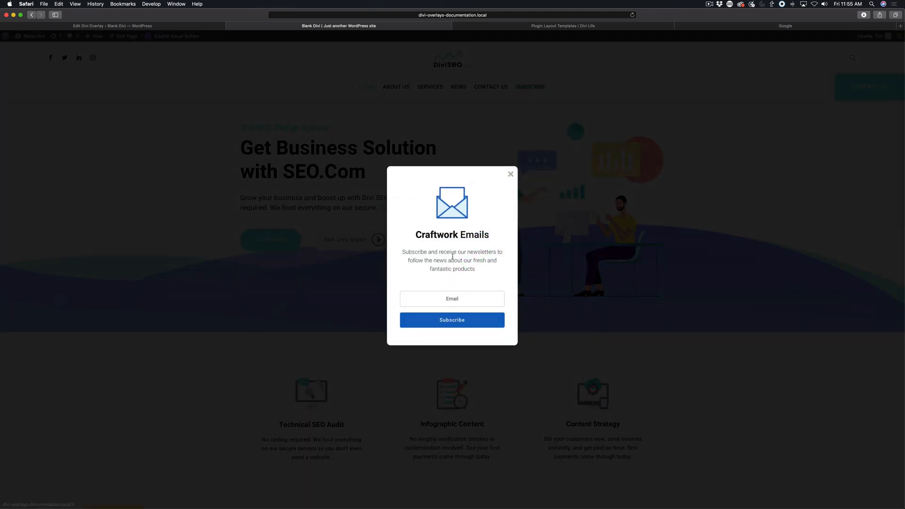
- Glance at the Divi Life layout templates page, then return to the Craftwork Emails popup
click(562, 25)
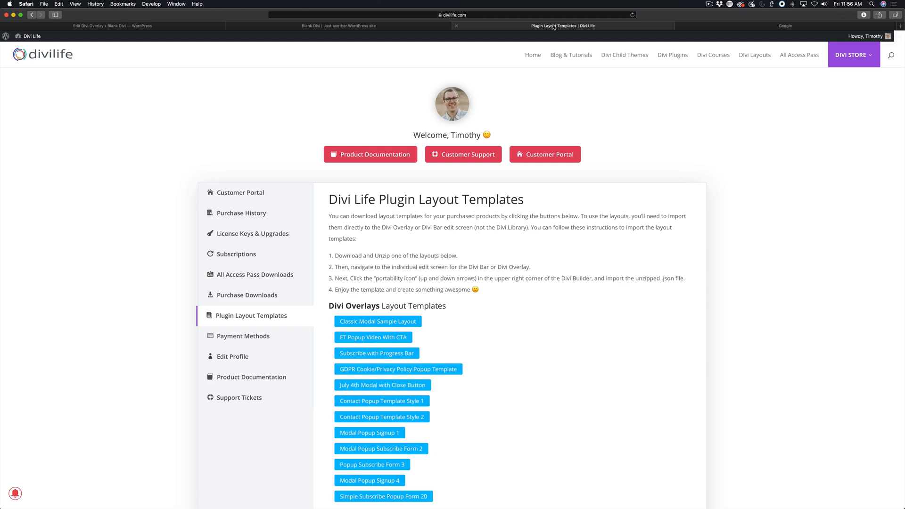
scroll(down, 3)
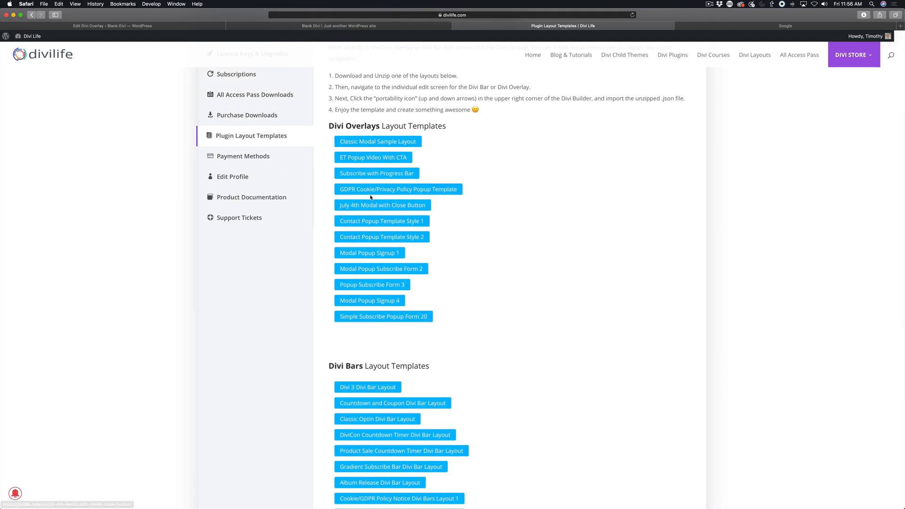
click(339, 26)
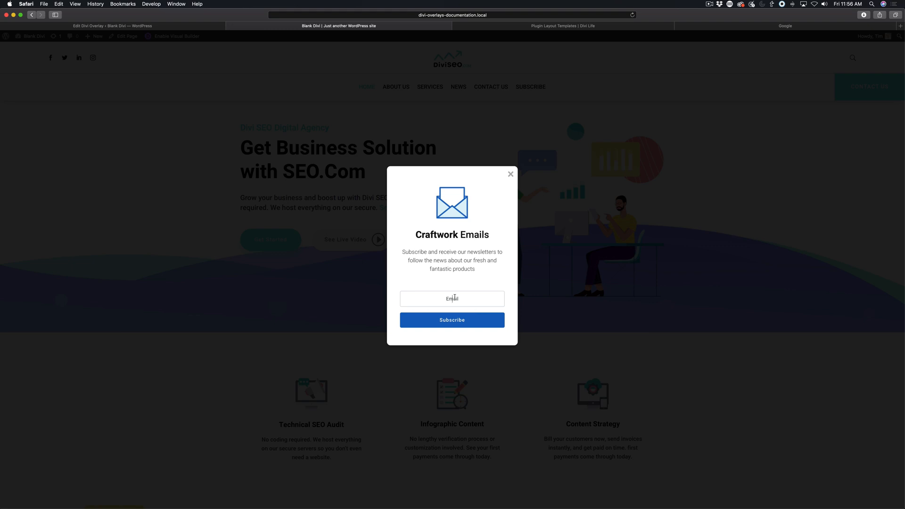
mouse_move(364, 213)
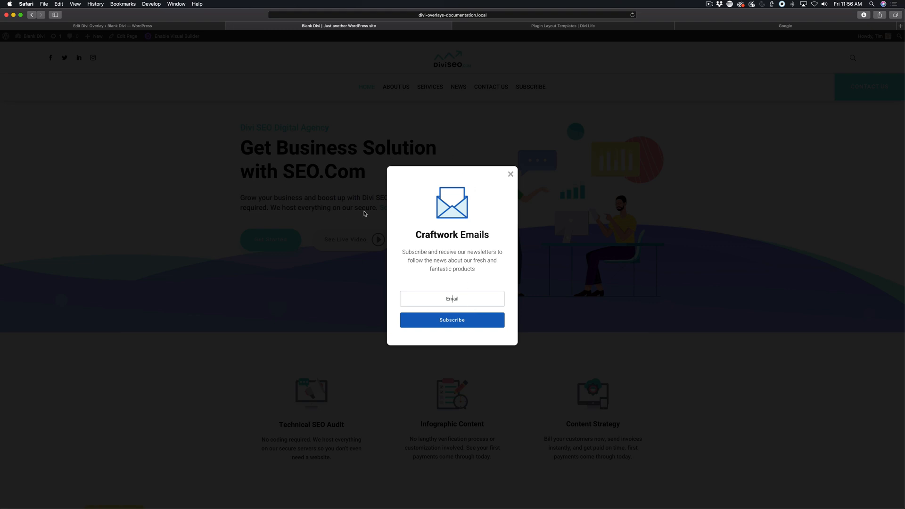
mouse_move(583, 378)
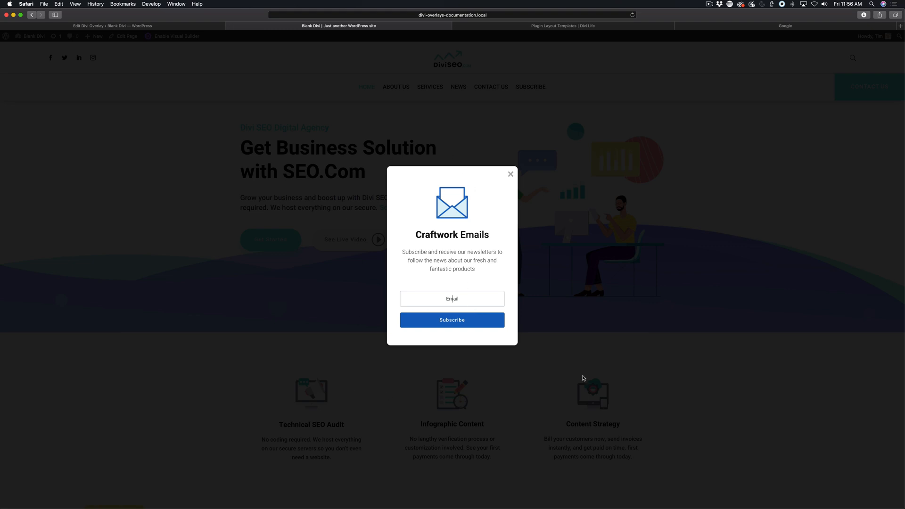
mouse_move(438, 110)
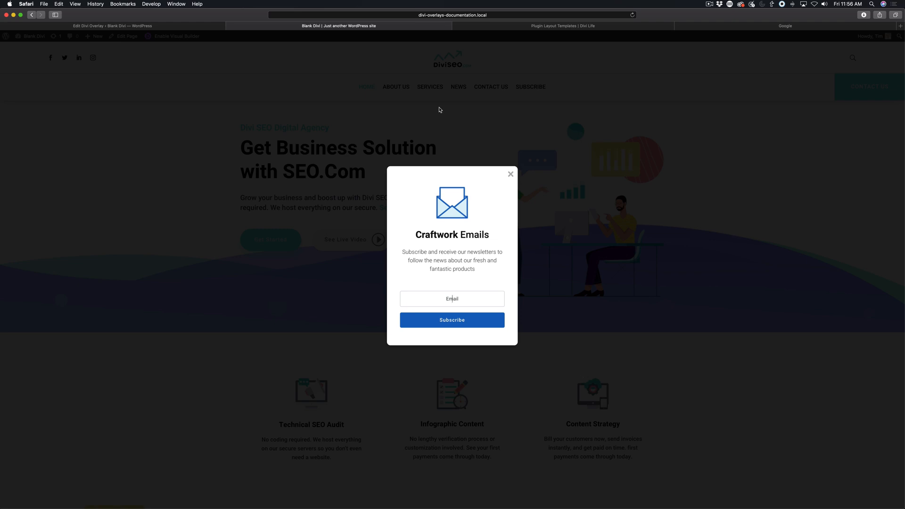
click(509, 174)
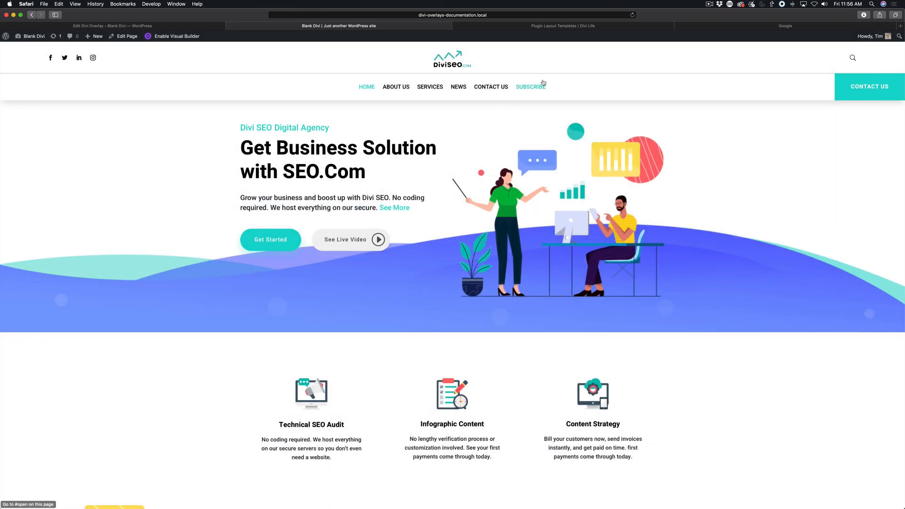
click(530, 87)
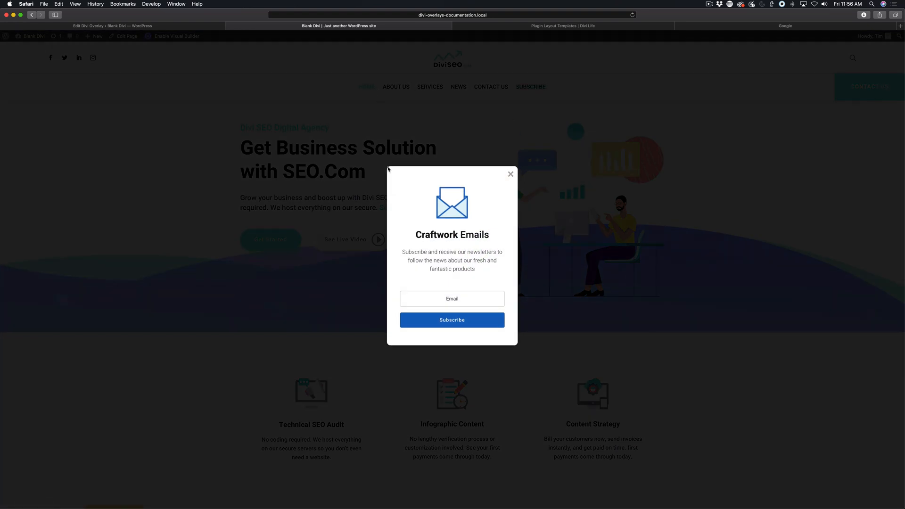
mouse_move(505, 287)
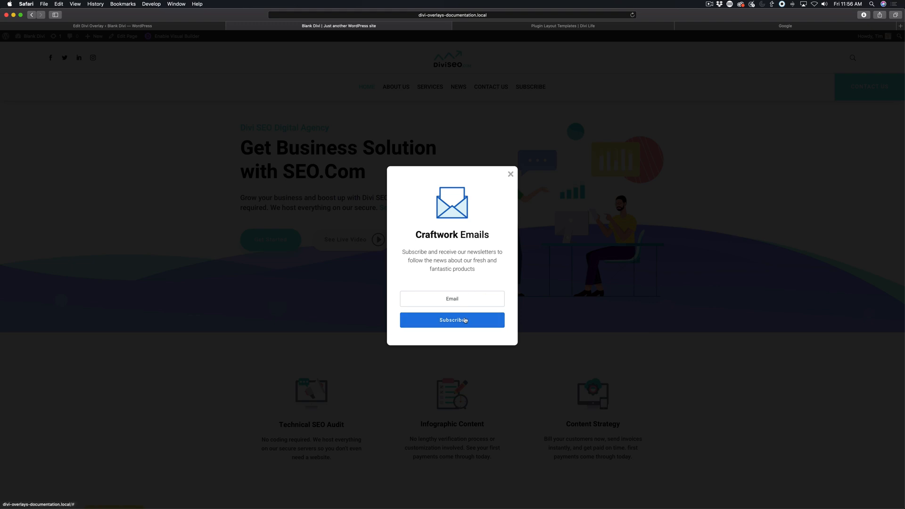
mouse_move(516, 175)
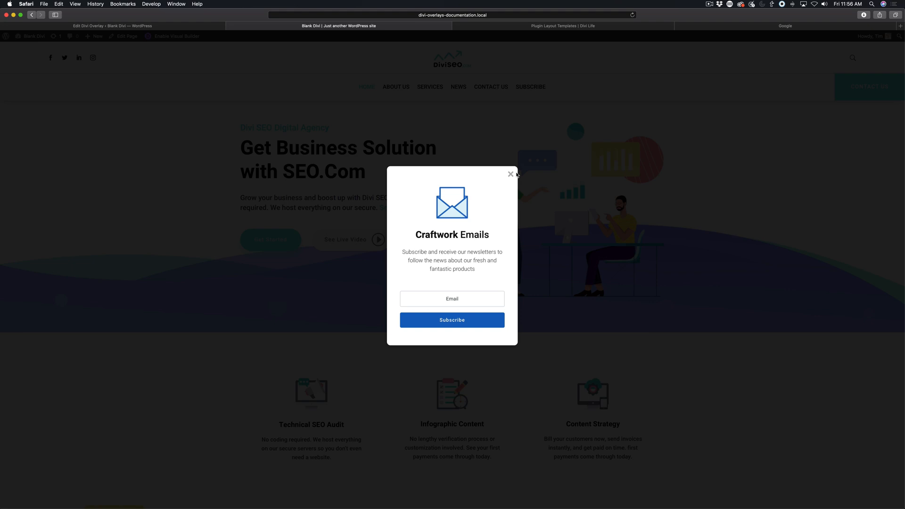
mouse_move(510, 175)
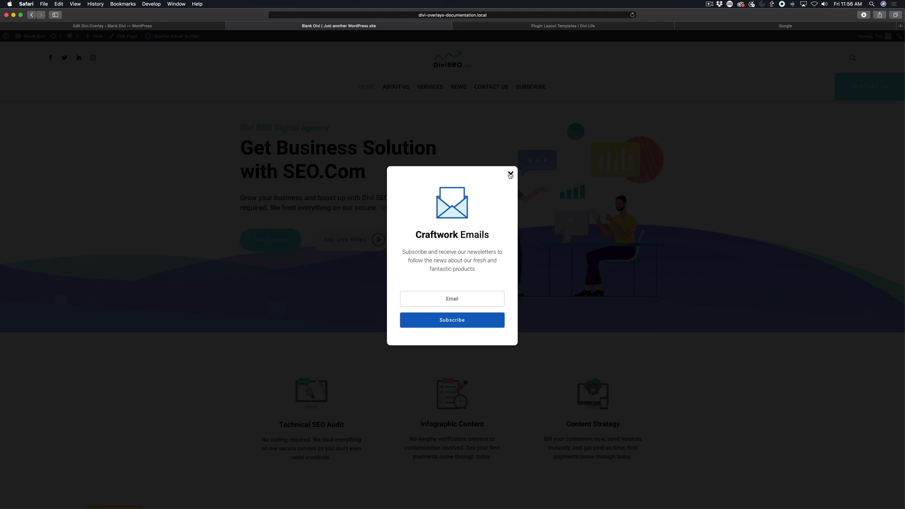
mouse_move(323, 109)
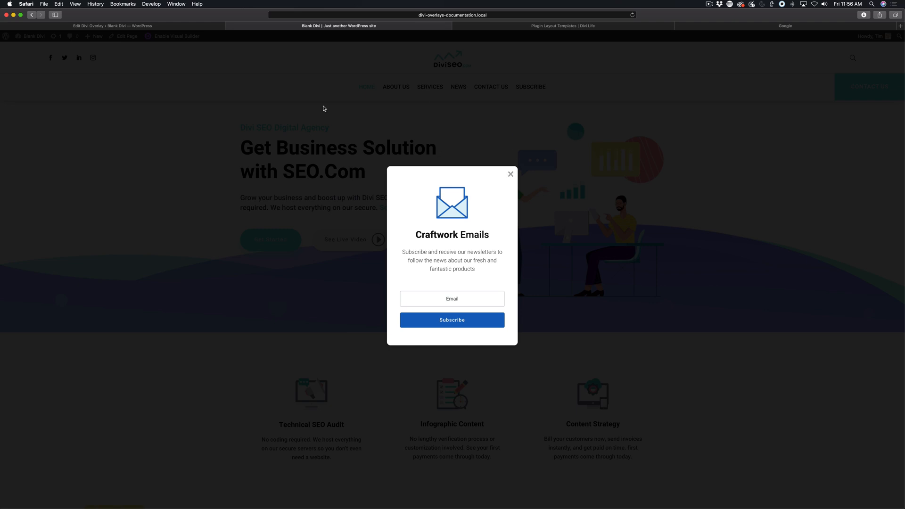
mouse_move(186, 25)
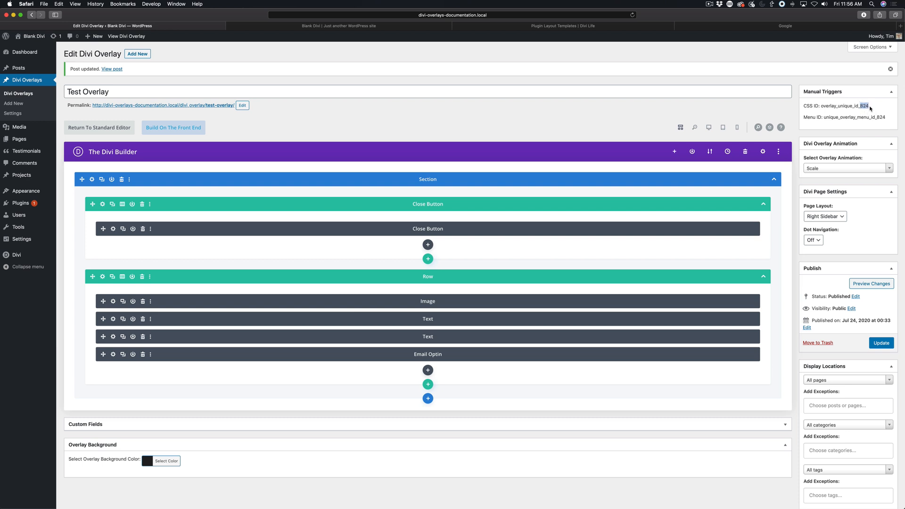
- Copy the overlay ID 824 from the Manual Triggers CSS ID
right_click(861, 105)
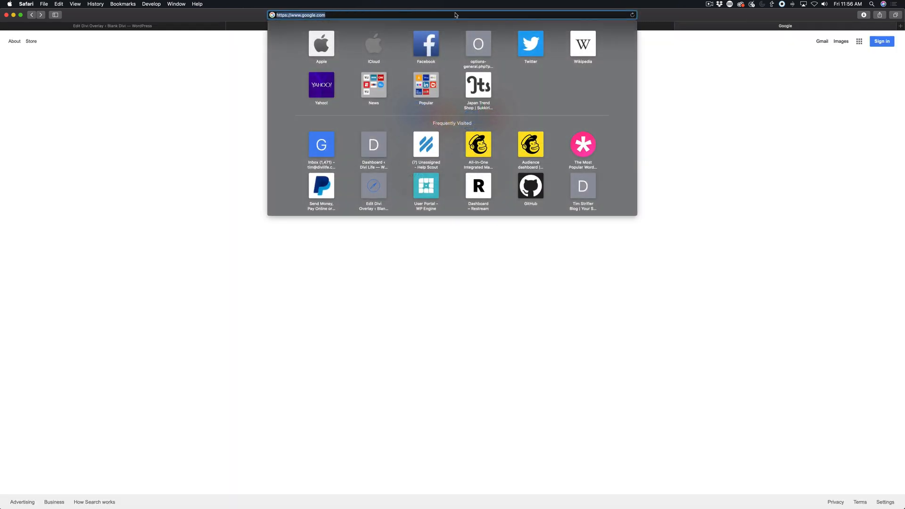
text(824)
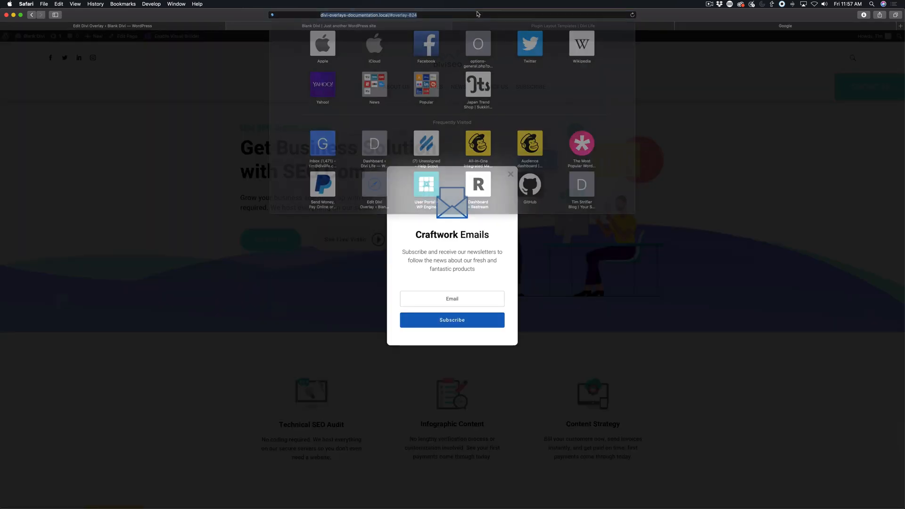
click(370, 15)
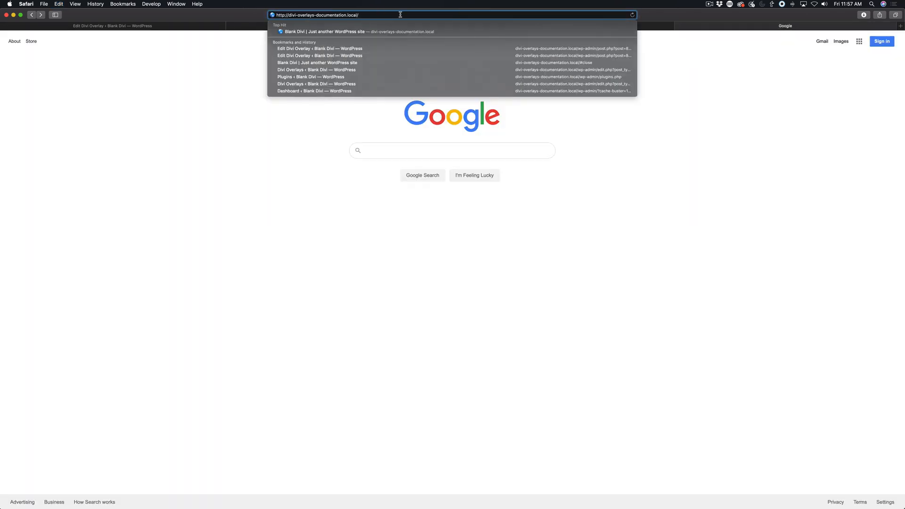
text(#overlay-824)
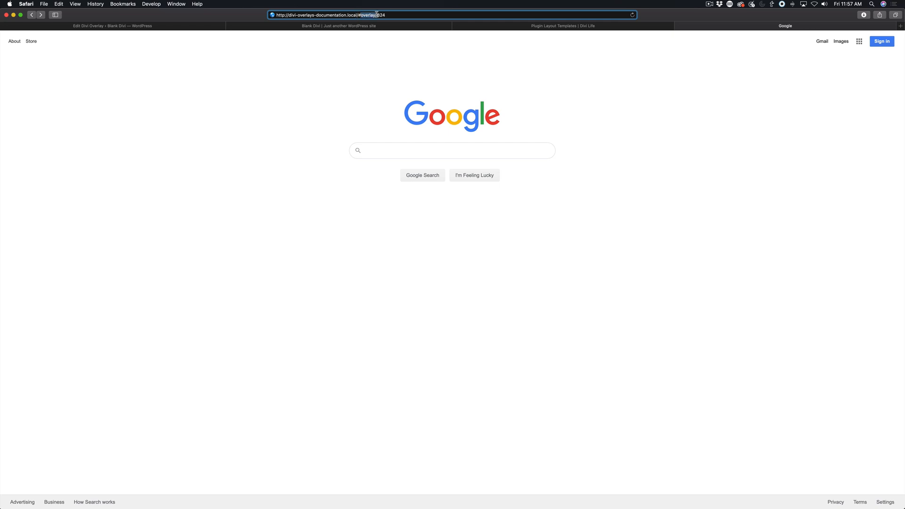
click(391, 15)
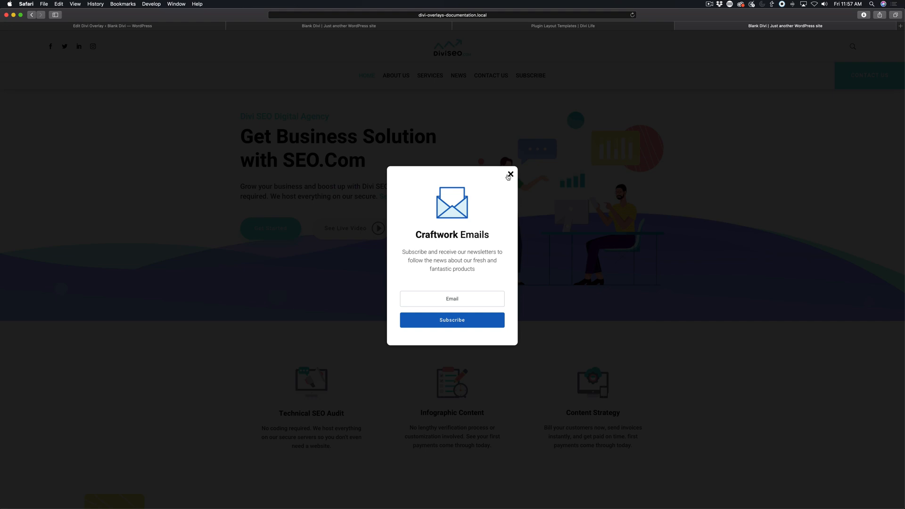
mouse_move(506, 162)
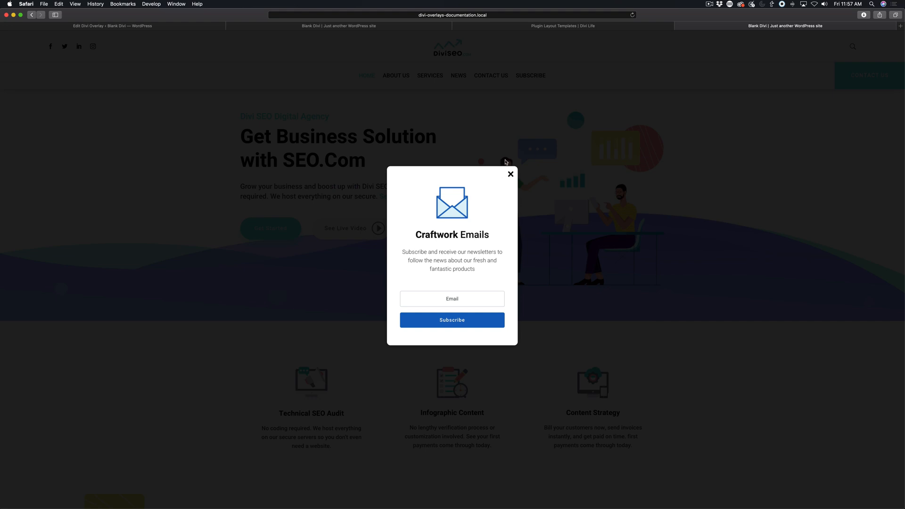
- Close the Craftwork Emails popup and begin editing the site address again
click(510, 174)
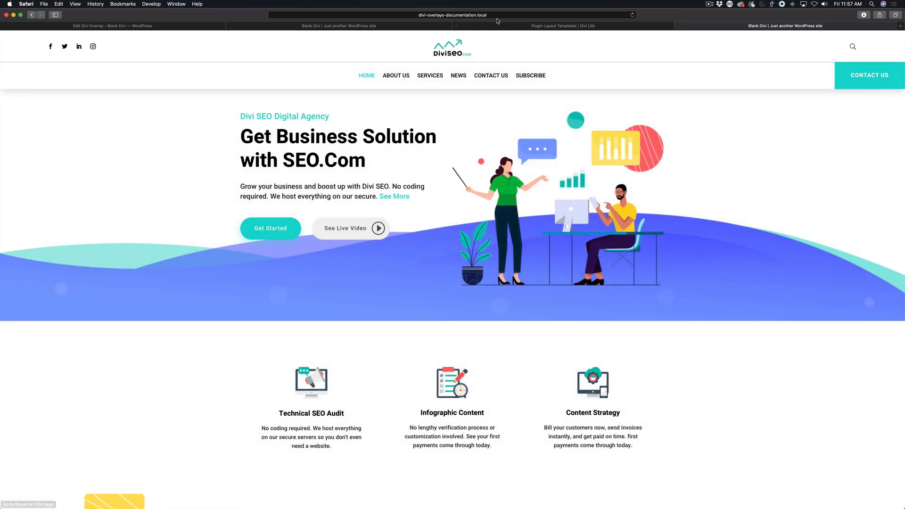
click(453, 14)
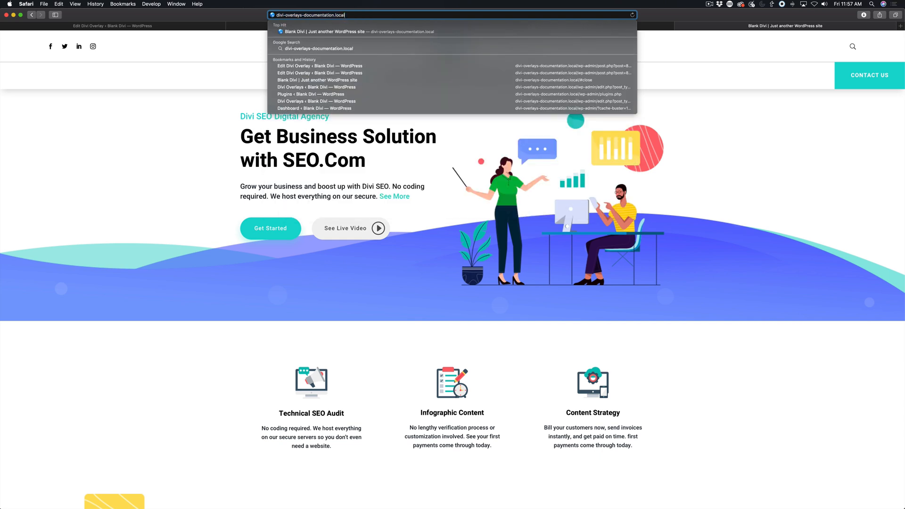
- Reload the homepage, close the reappearing popup, and go back to the Test Overlay edit page
key(Return)
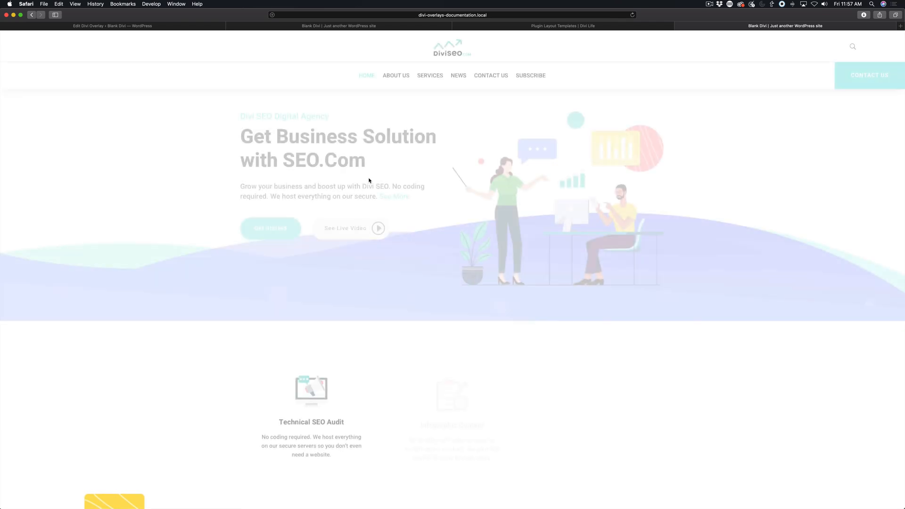
click(453, 15)
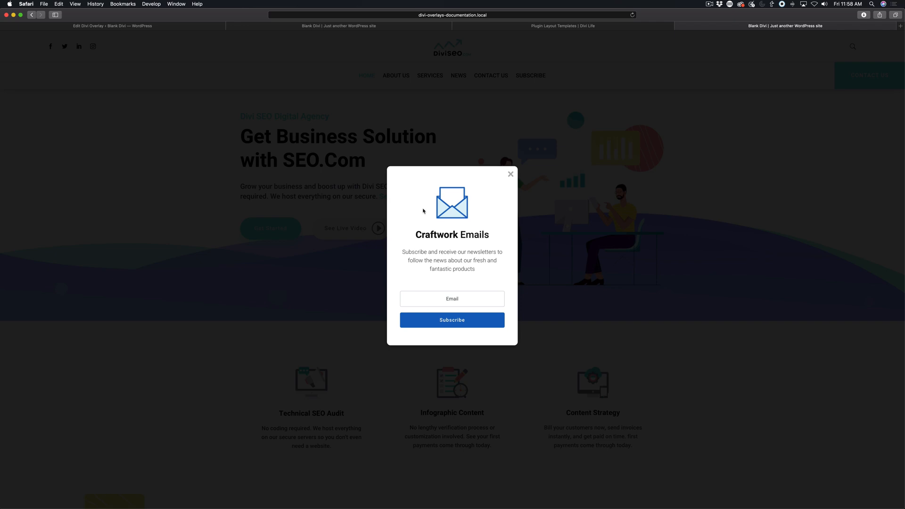
mouse_move(491, 229)
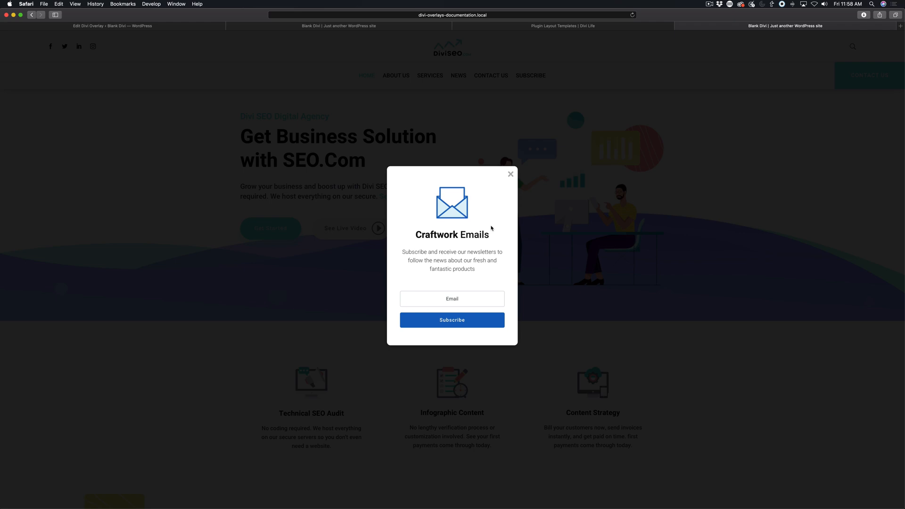
click(509, 173)
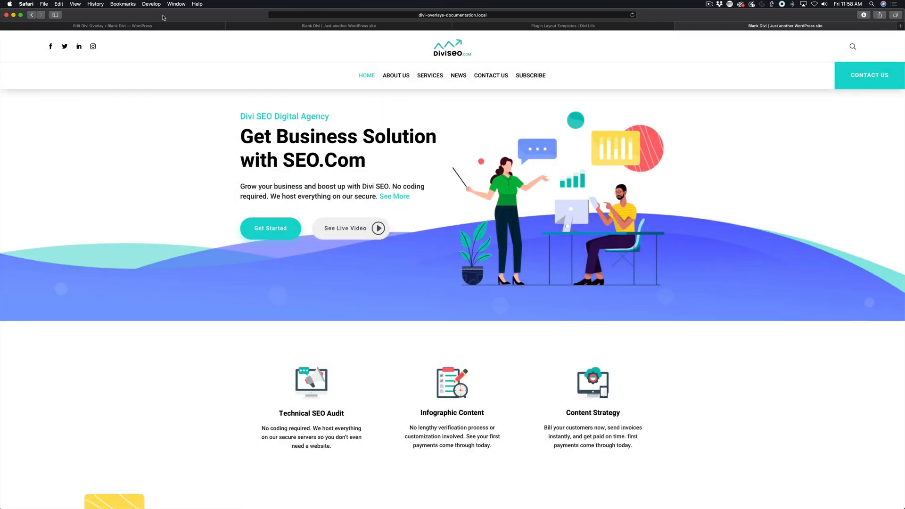
click(112, 25)
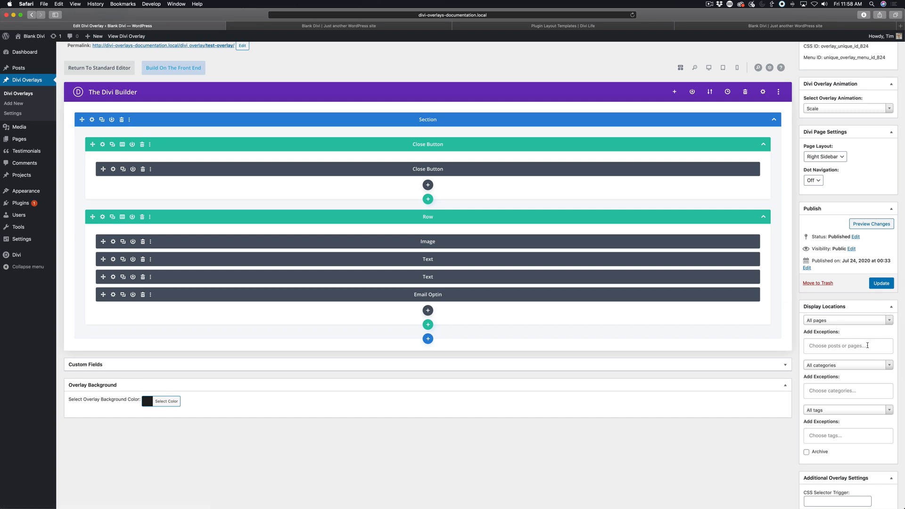
mouse_move(792, 311)
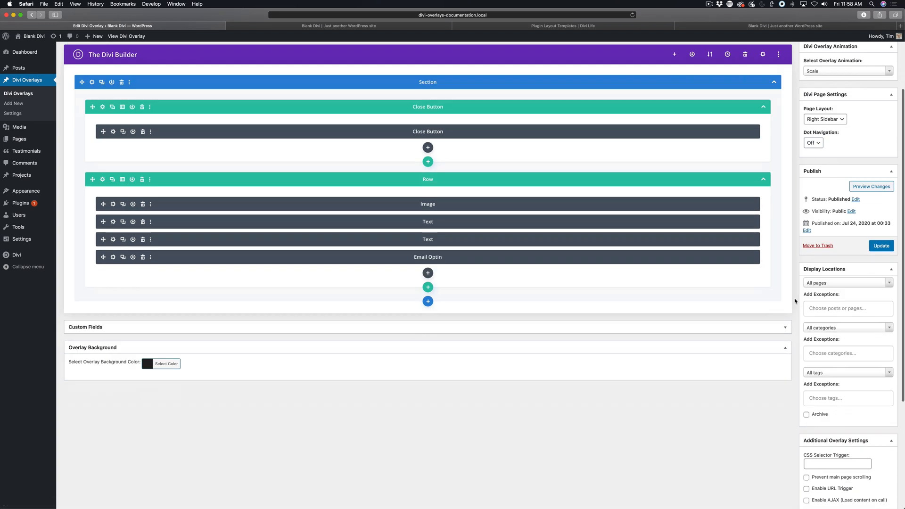
- Tick Enable URL Trigger under the Test Overlay's Additional Overlay Settings
scroll(down, 3)
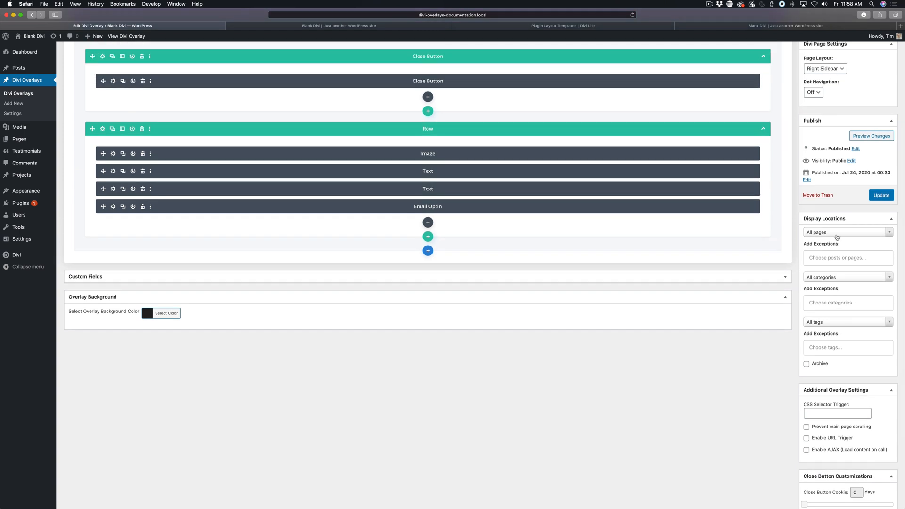
mouse_move(779, 385)
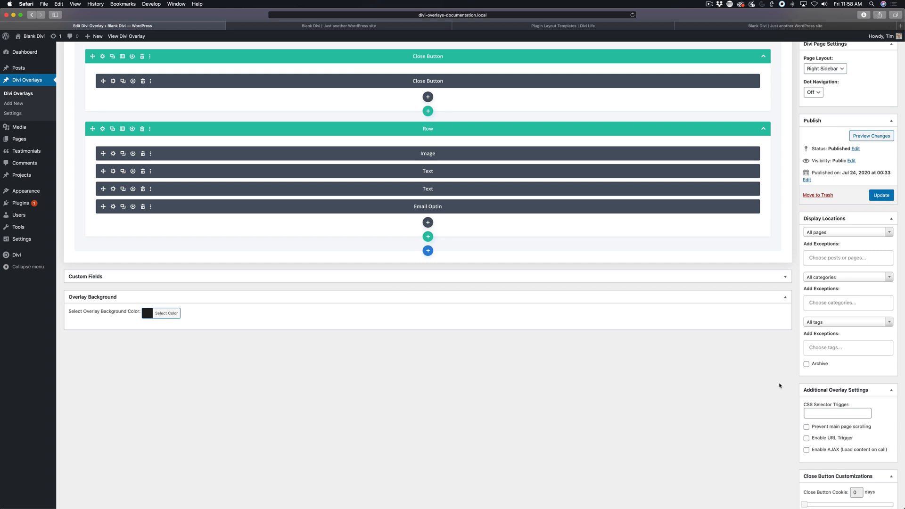
scroll(down, 3)
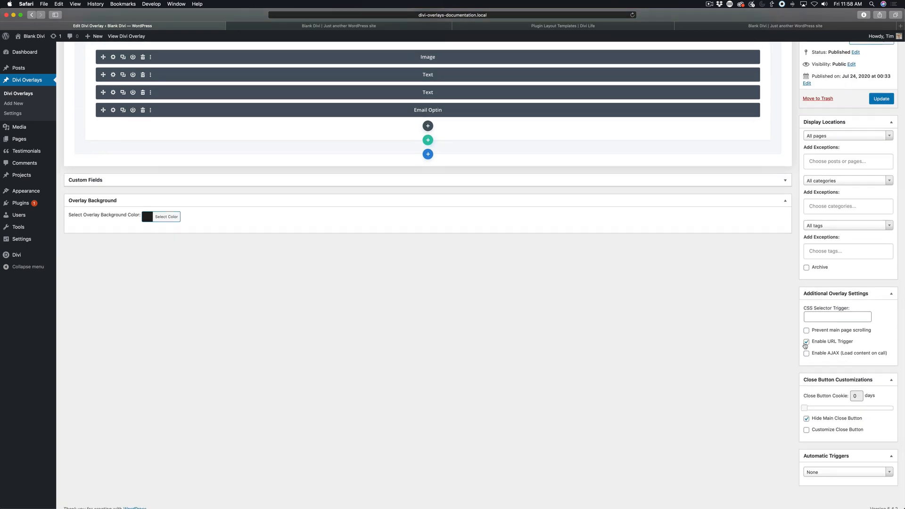
scroll(up, 3)
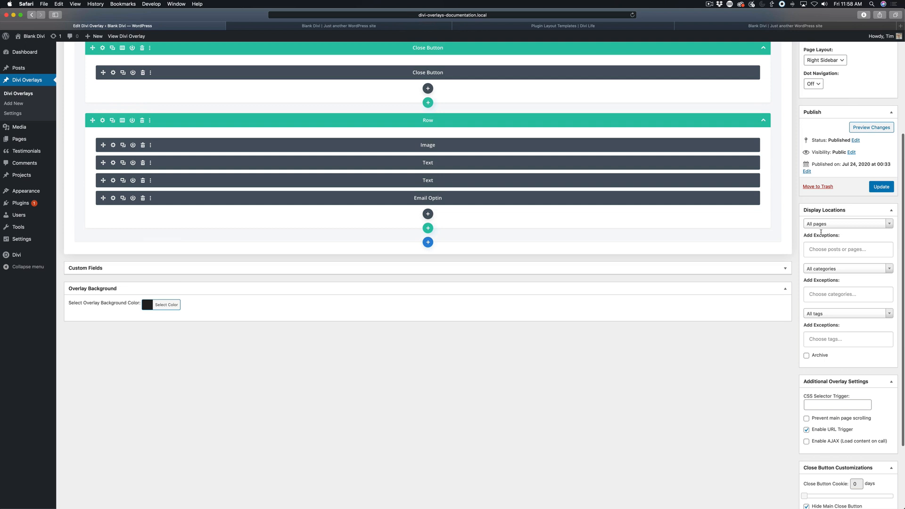
mouse_move(720, 414)
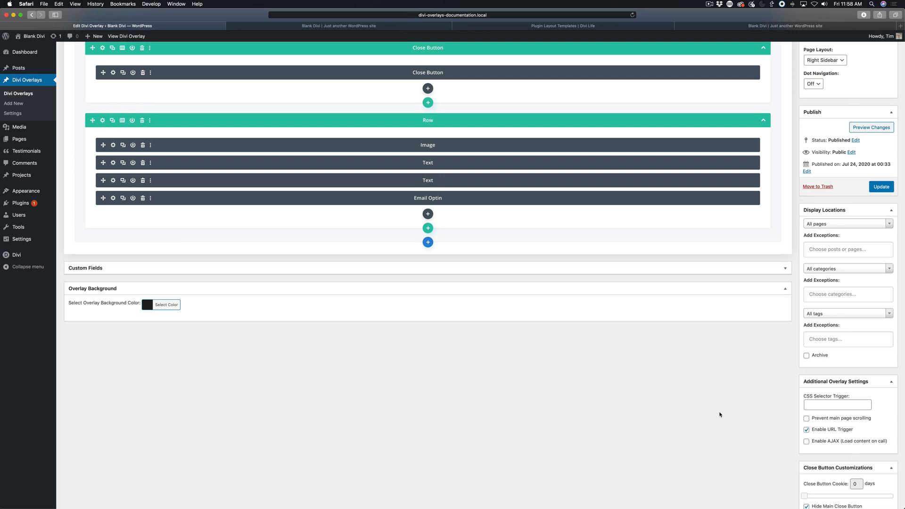
- Update the Test Overlay to save the enabled URL trigger
scroll(up, 3)
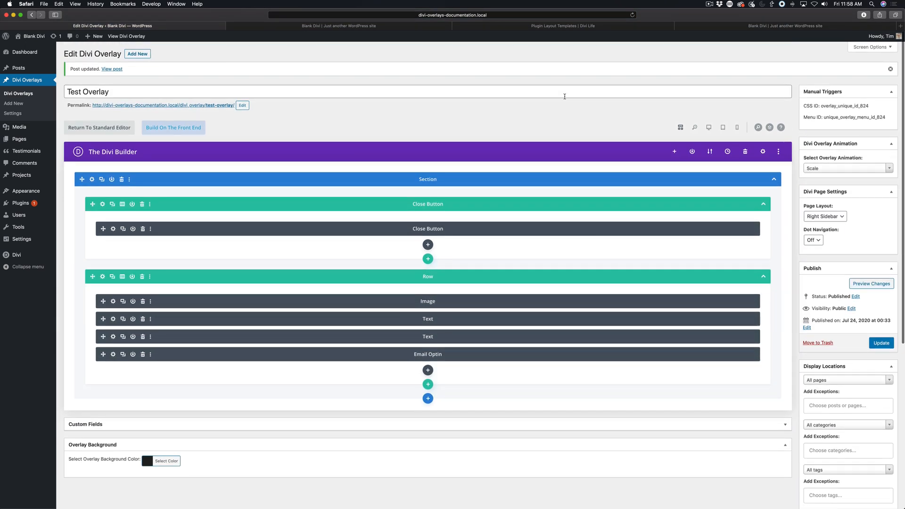
mouse_move(371, 60)
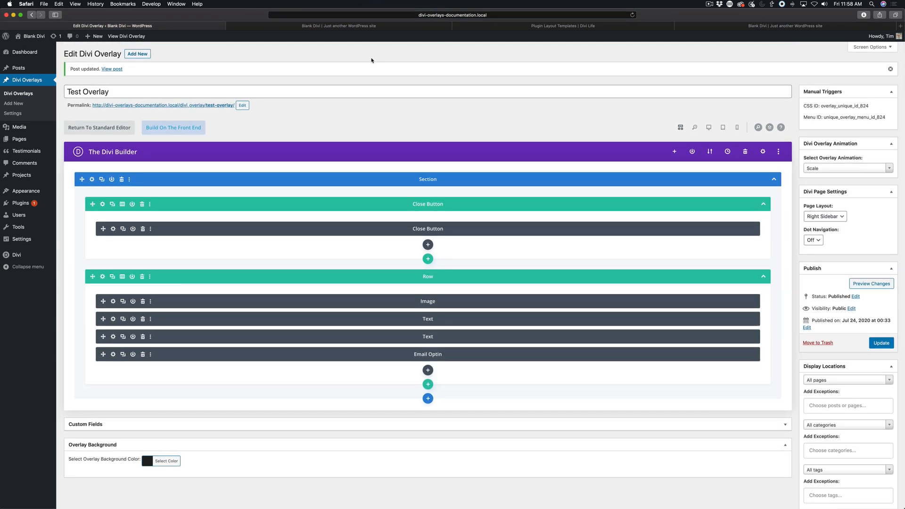
mouse_move(322, 54)
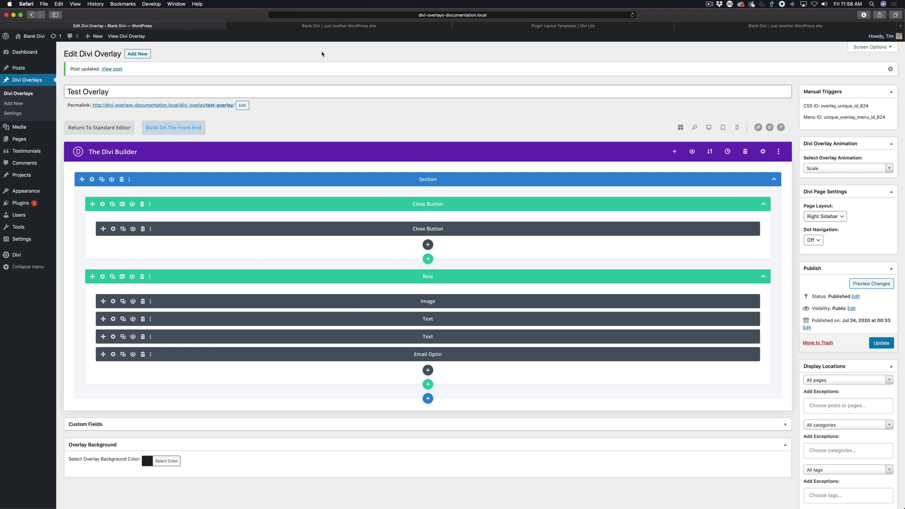